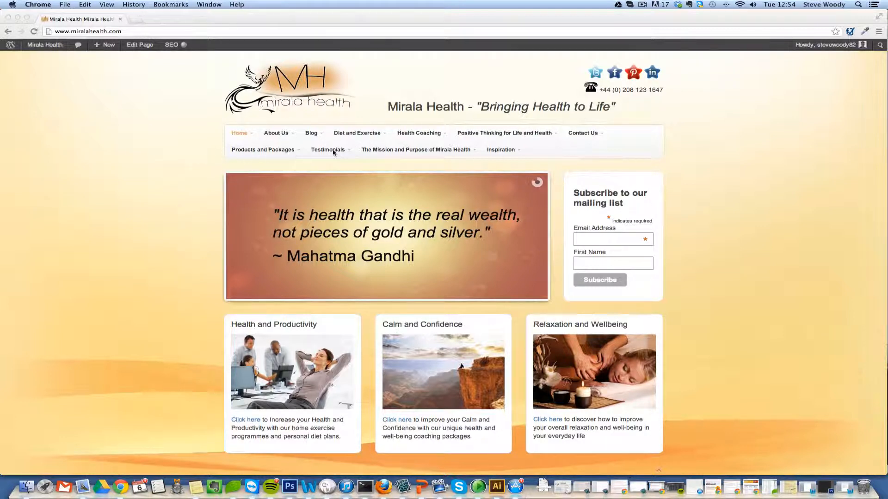
mouse_move(204, 158)
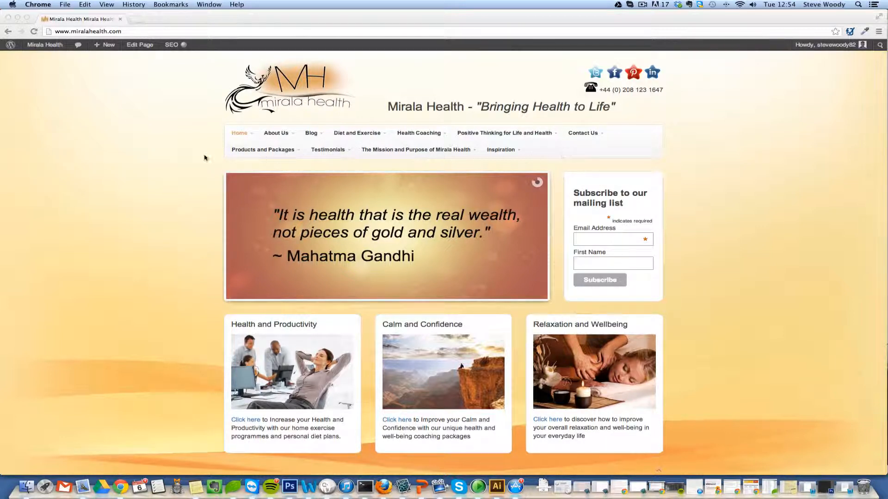
mouse_move(500, 149)
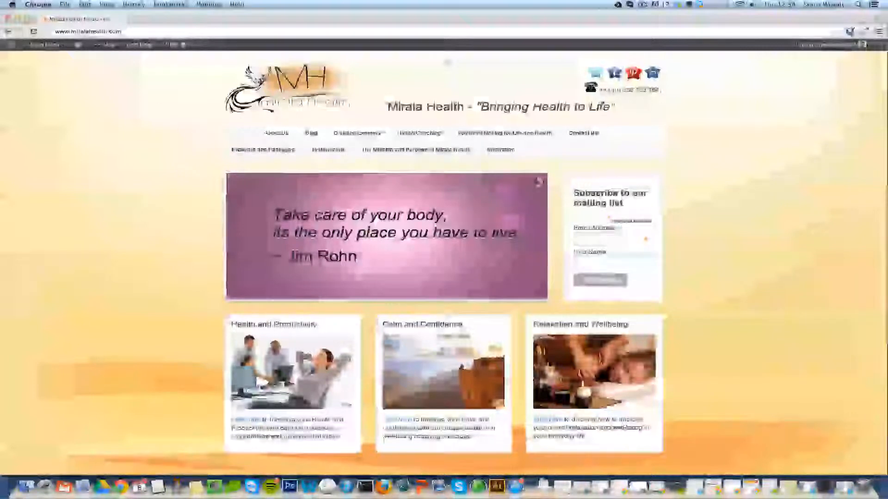
Open the Menus editor from the Mirala Health admin bar dropdown in a new tab
click(44, 45)
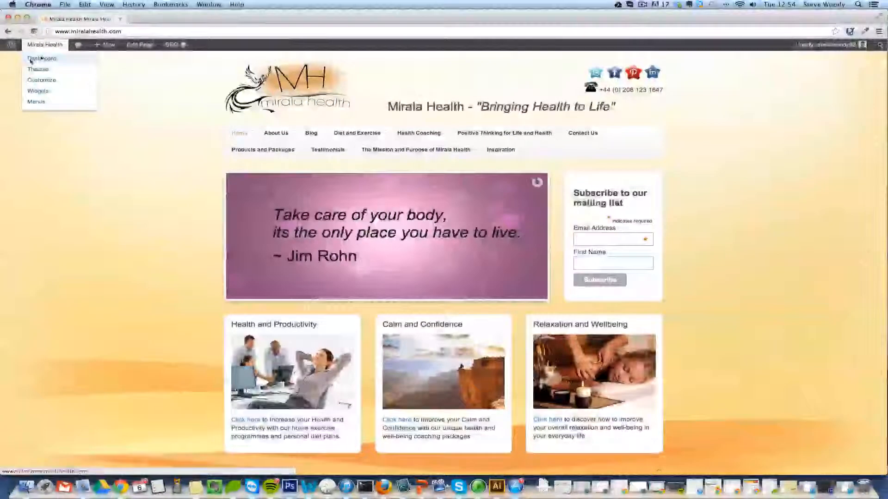
click(42, 58)
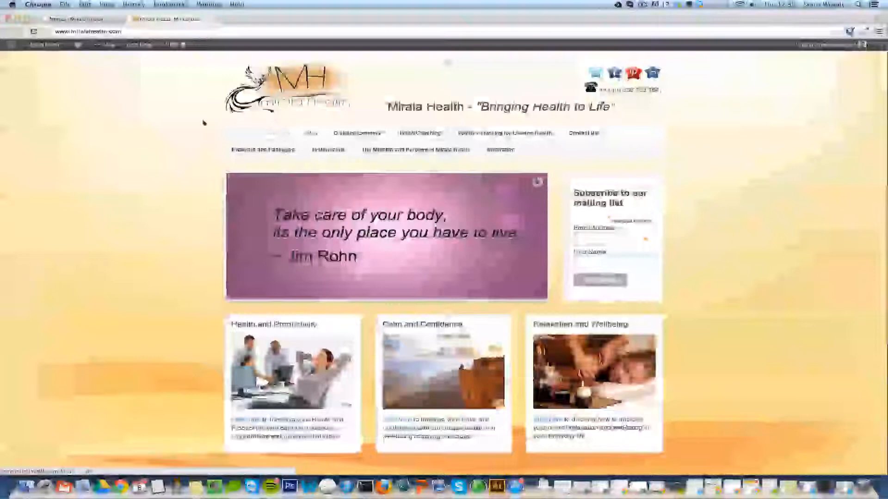
Nest Blog under About Us in the main menu and expand Positive Thinking's settings
click(83, 19)
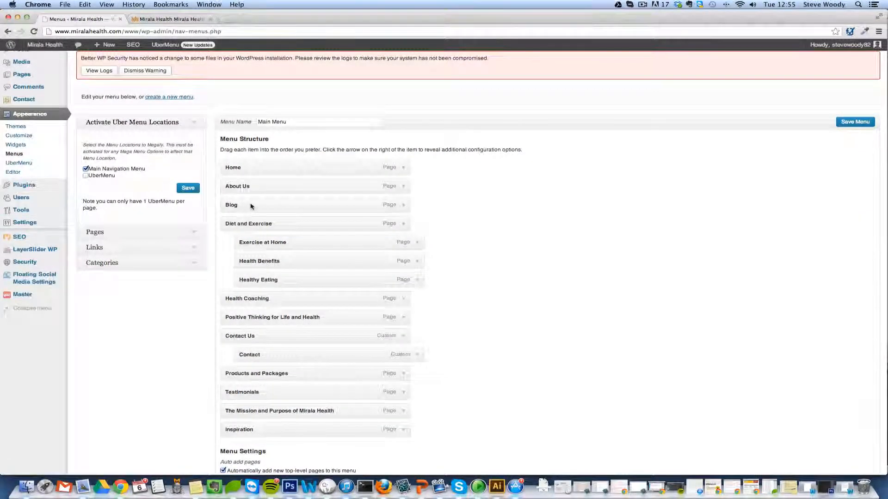
drag(231, 205, 255, 205)
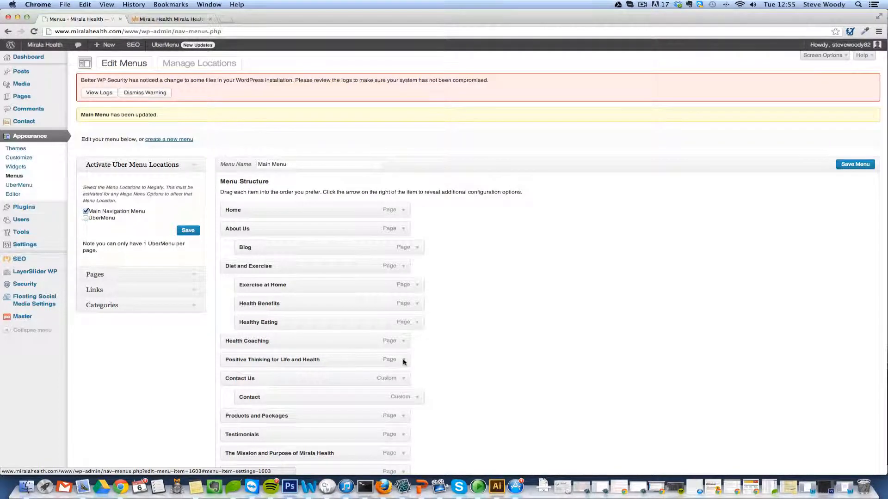
click(403, 360)
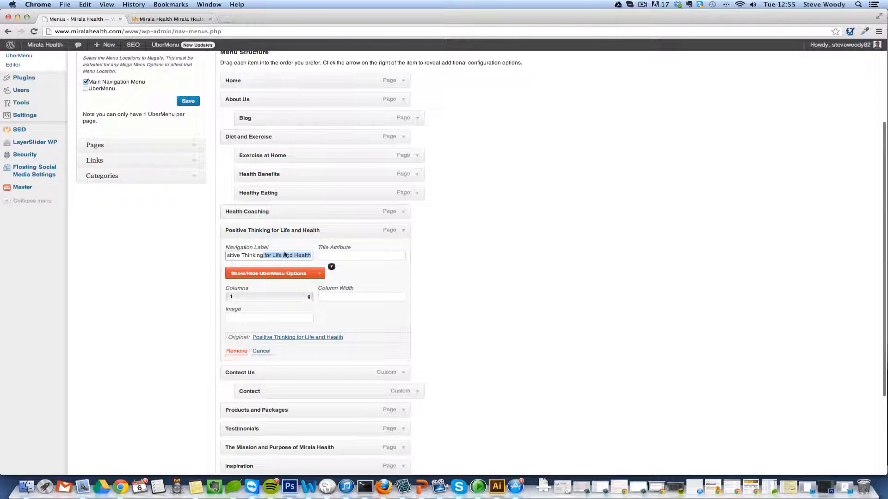
Shorten the 'Positive Thinking for Life and Health' navigation label to 'Positive Thinking'
text(Positive Thinking)
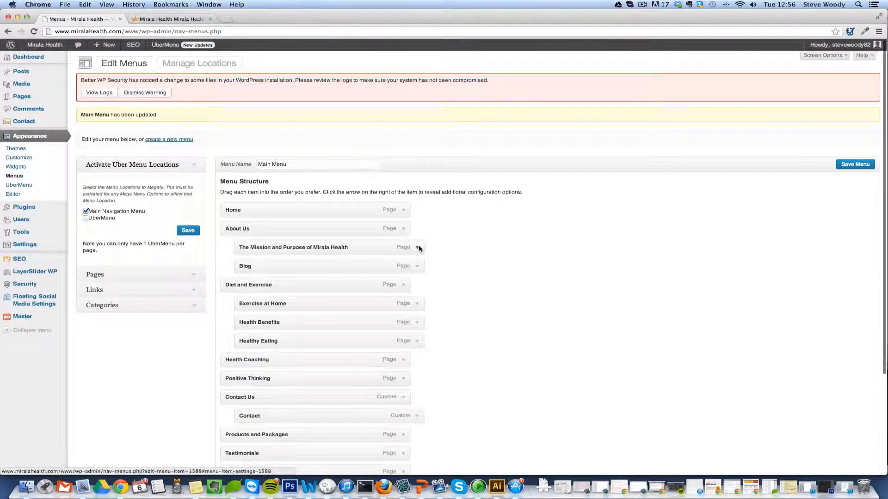
Relabel The Mission and Purpose menu item 'Our Mission' and return to the homepage tab
click(418, 248)
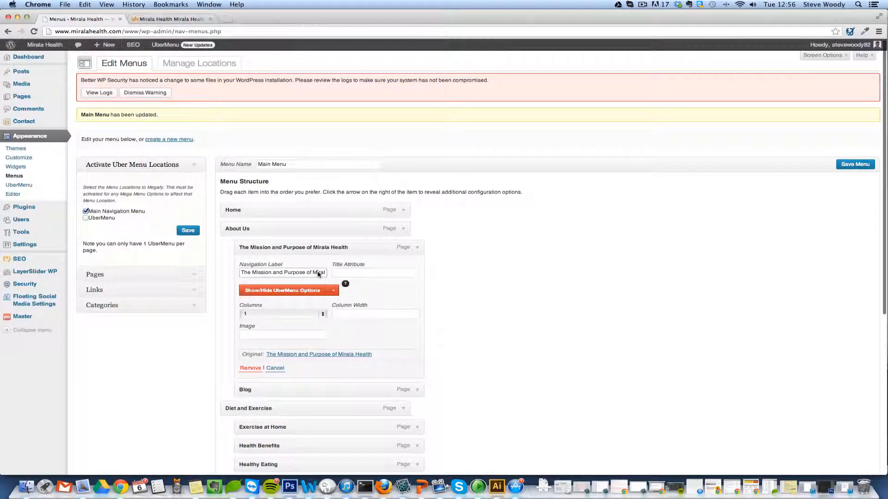
text(Our Mission)
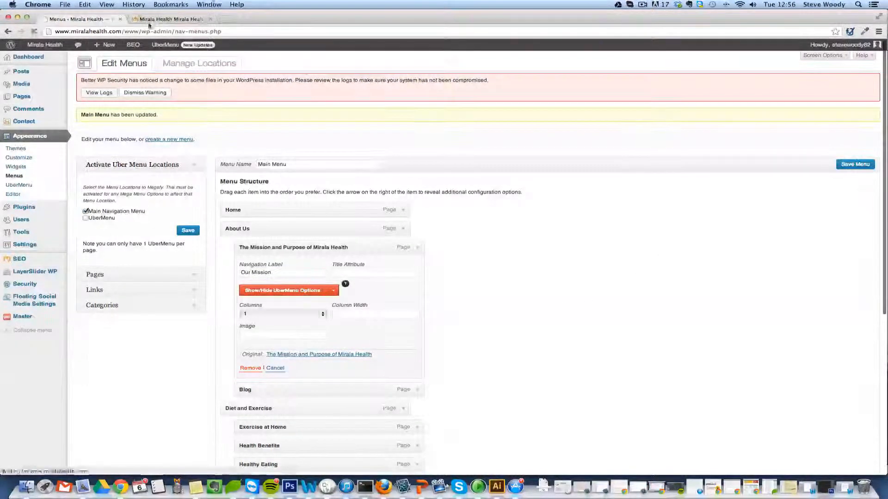
click(168, 19)
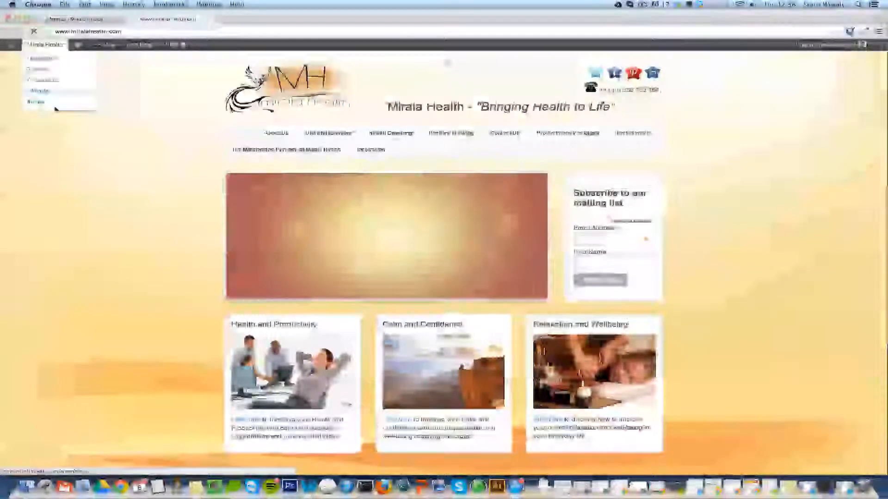